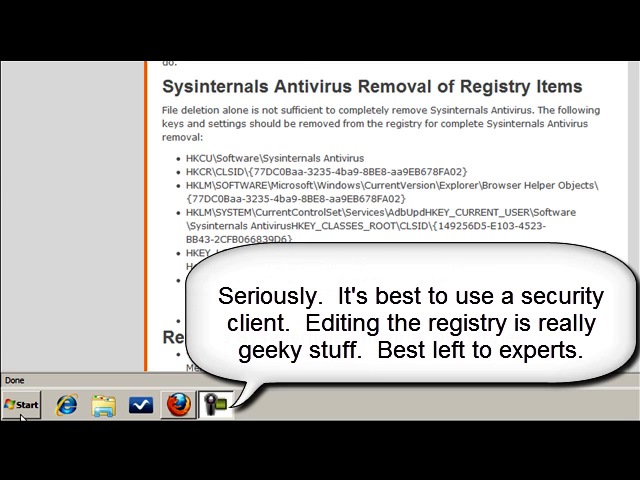
Step: Search the Start menu for regedit to locate the Registry Editor
left_click(20, 404)
type("regedit")
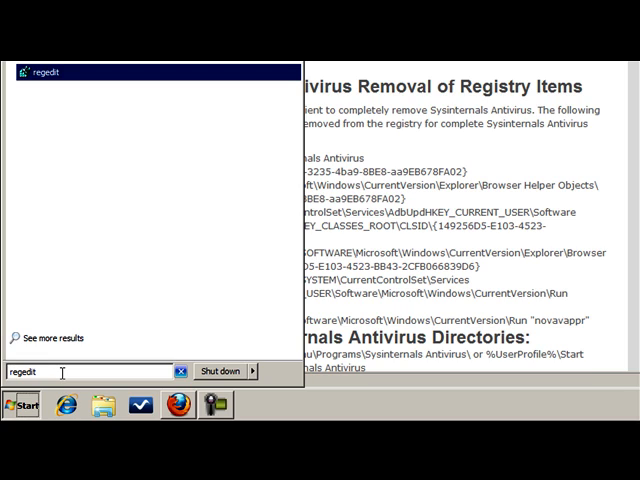
mouse_move(44, 384)
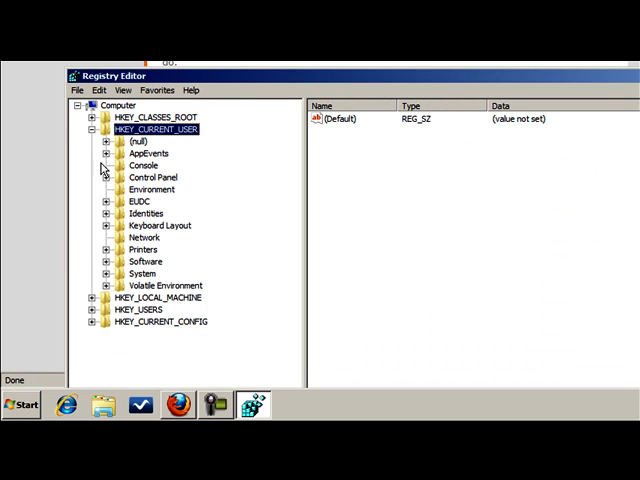
Step: Collapse the HKEY_CURRENT_USER hive so only the root hives are listed
left_click(98, 128)
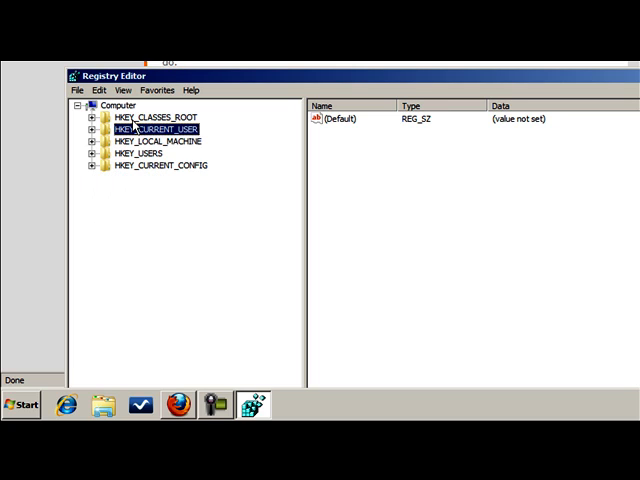
mouse_move(144, 128)
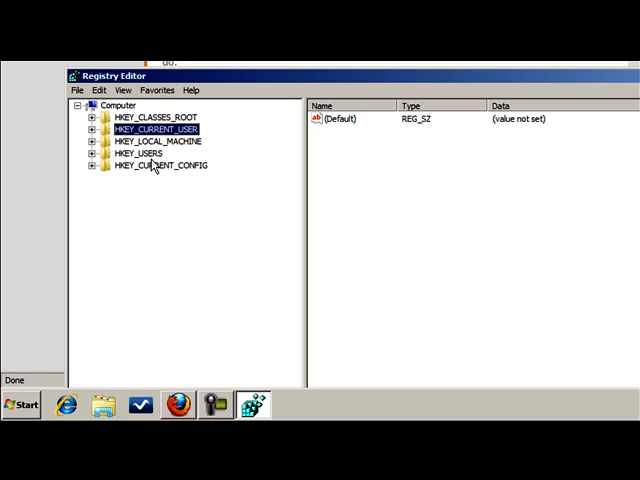
mouse_move(152, 192)
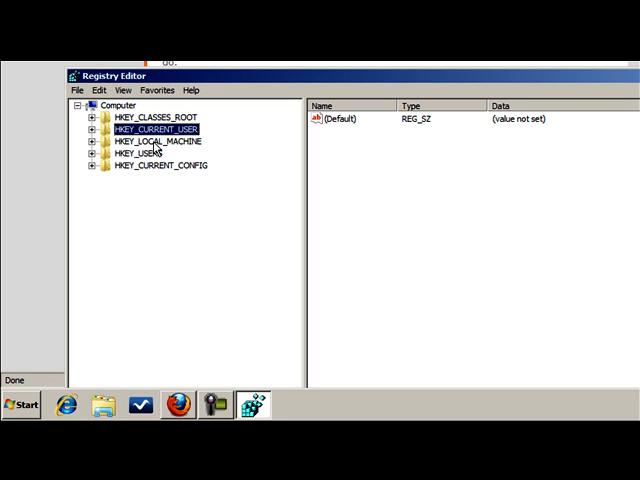
mouse_move(158, 146)
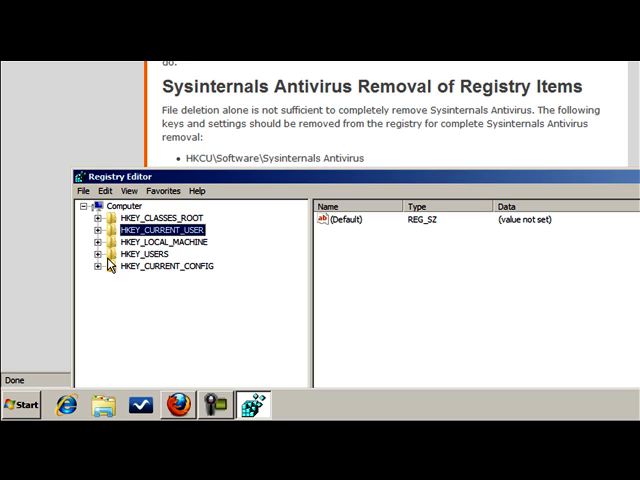
Step: Export HKEY_CURRENT_USER as backup file hkcu-6-10-2010, then expand the hive to its subkeys
right_click(156, 230)
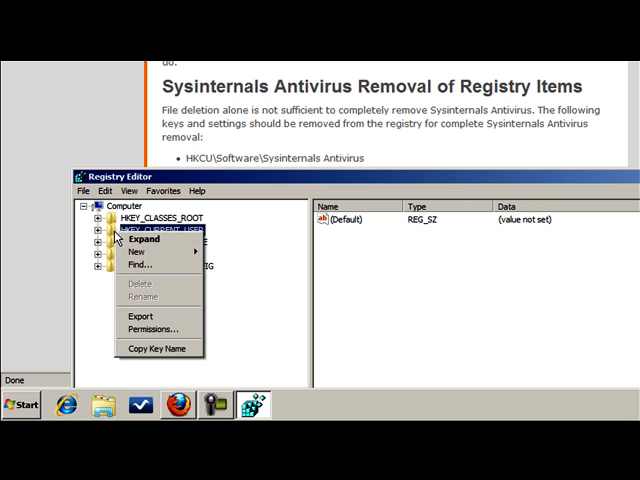
mouse_move(148, 316)
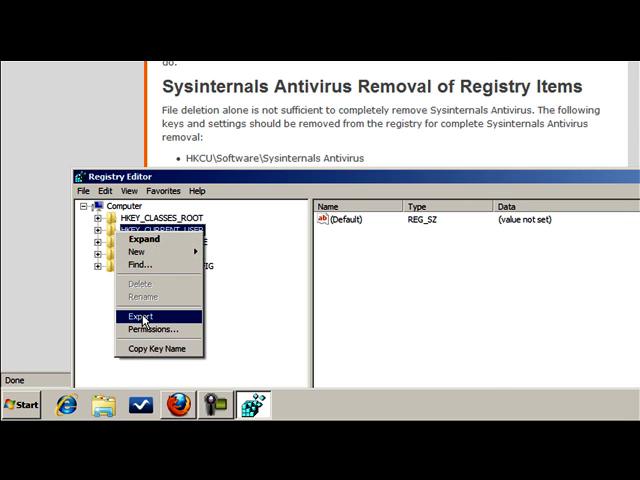
left_click(132, 314)
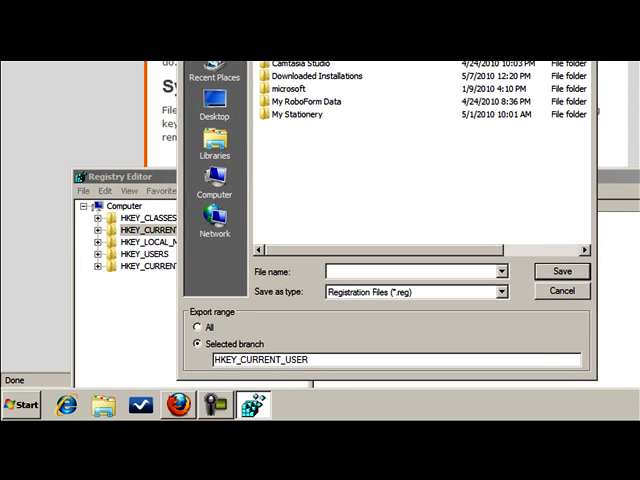
type("hkc")
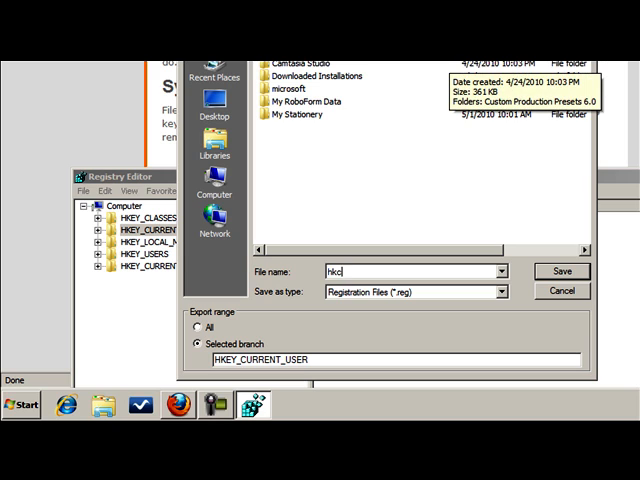
type("u-")
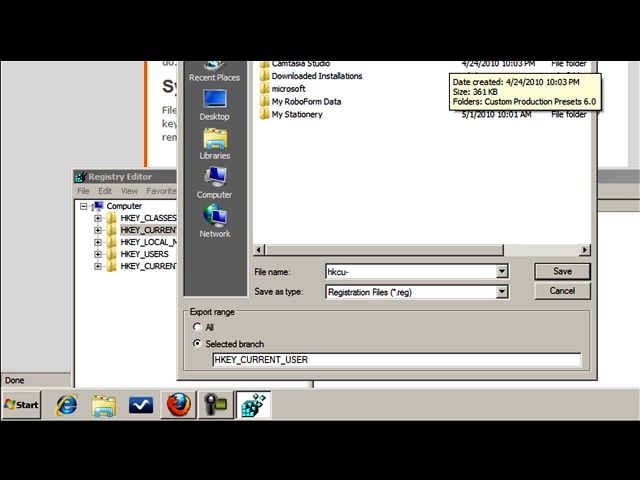
type("6-")
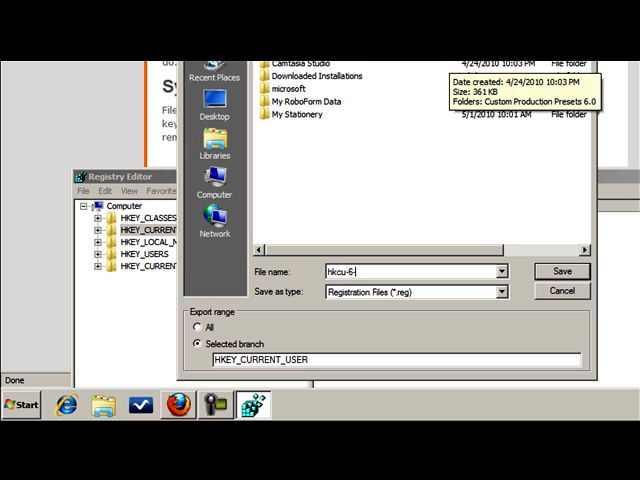
type("10-2010")
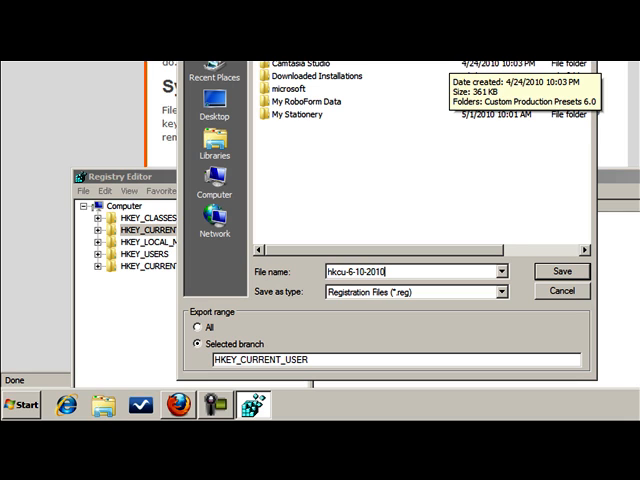
left_click(562, 272)
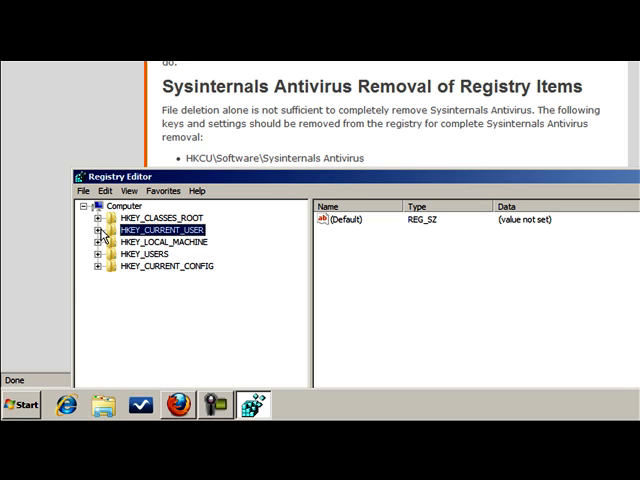
left_click(98, 228)
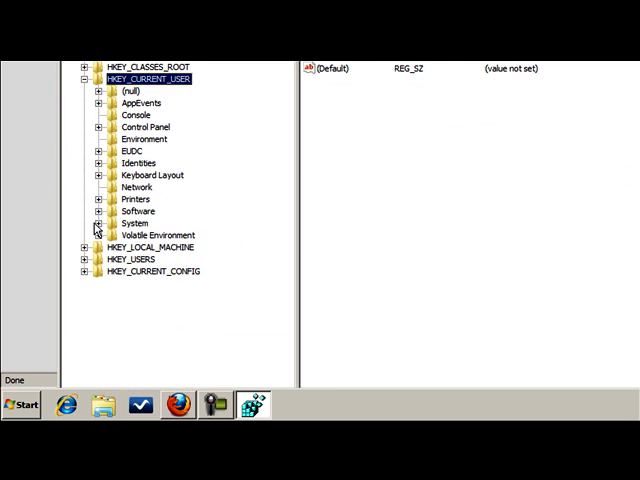
Step: Expand Software under HKEY_CURRENT_USER and bring Sysinternals Antivirus into view
left_click(92, 224)
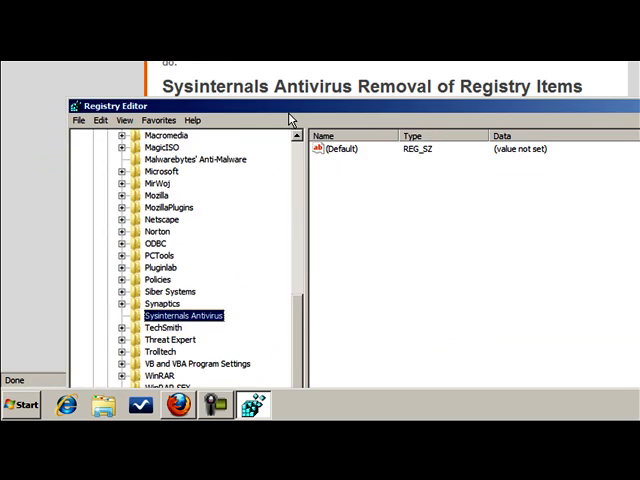
scroll("down", 3)
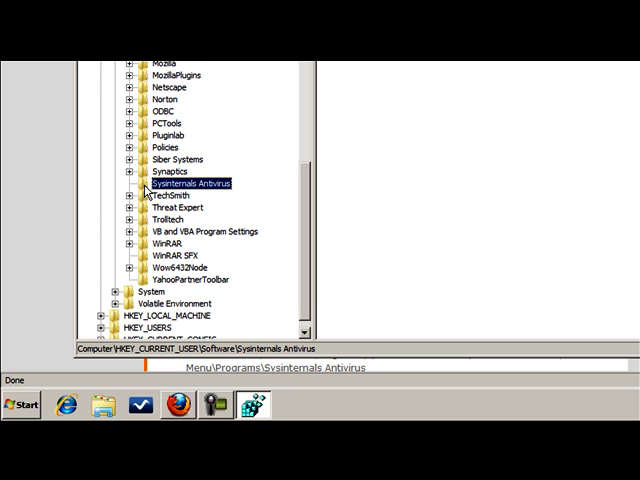
Step: Delete the Sysinternals Antivirus key and confirm the permanent deletion
right_click(190, 184)
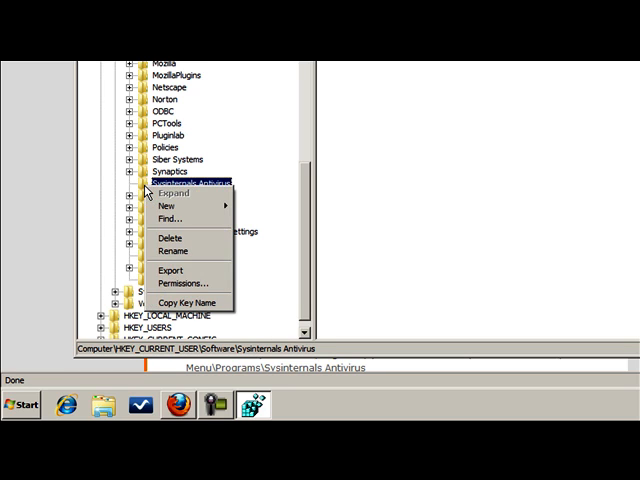
mouse_move(176, 244)
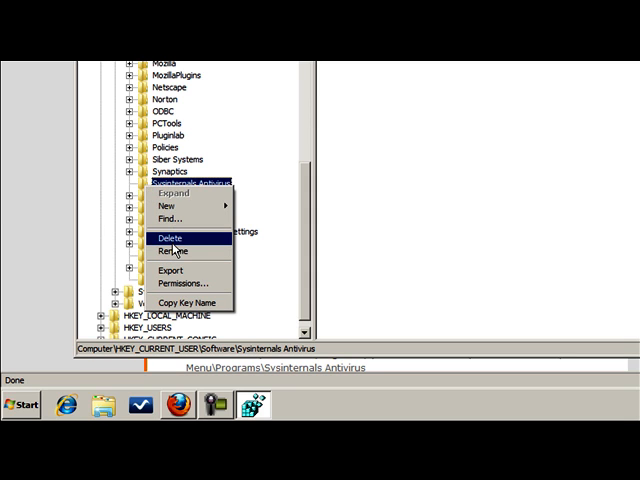
left_click(172, 238)
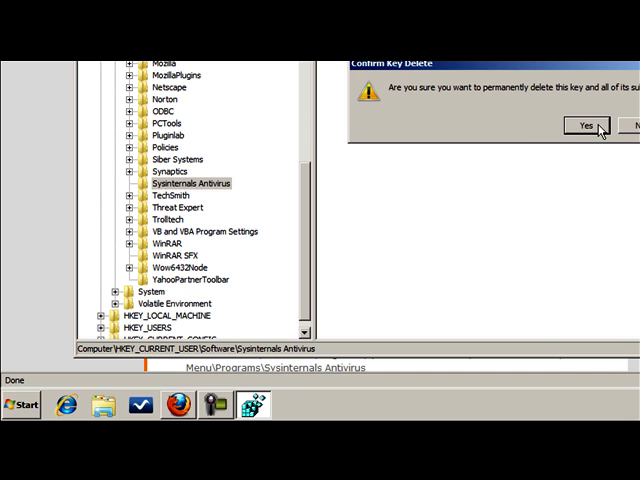
left_click(588, 126)
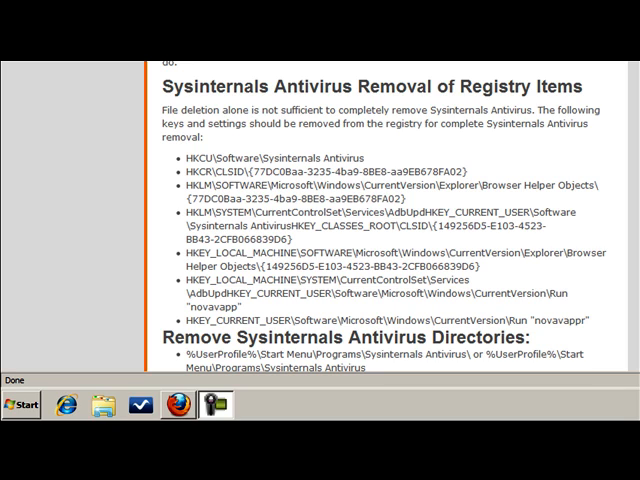
mouse_move(470, 308)
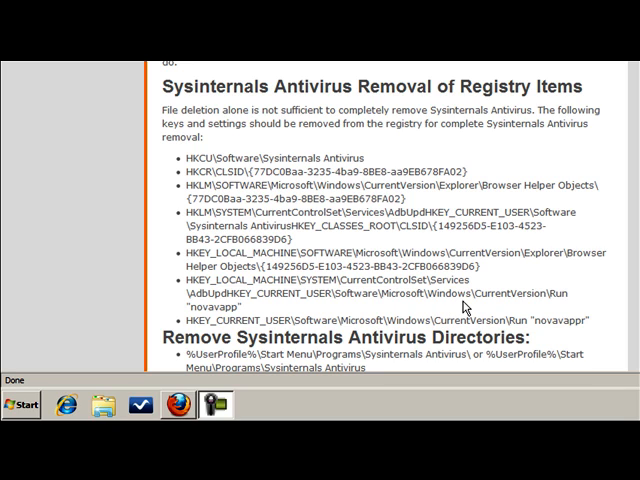